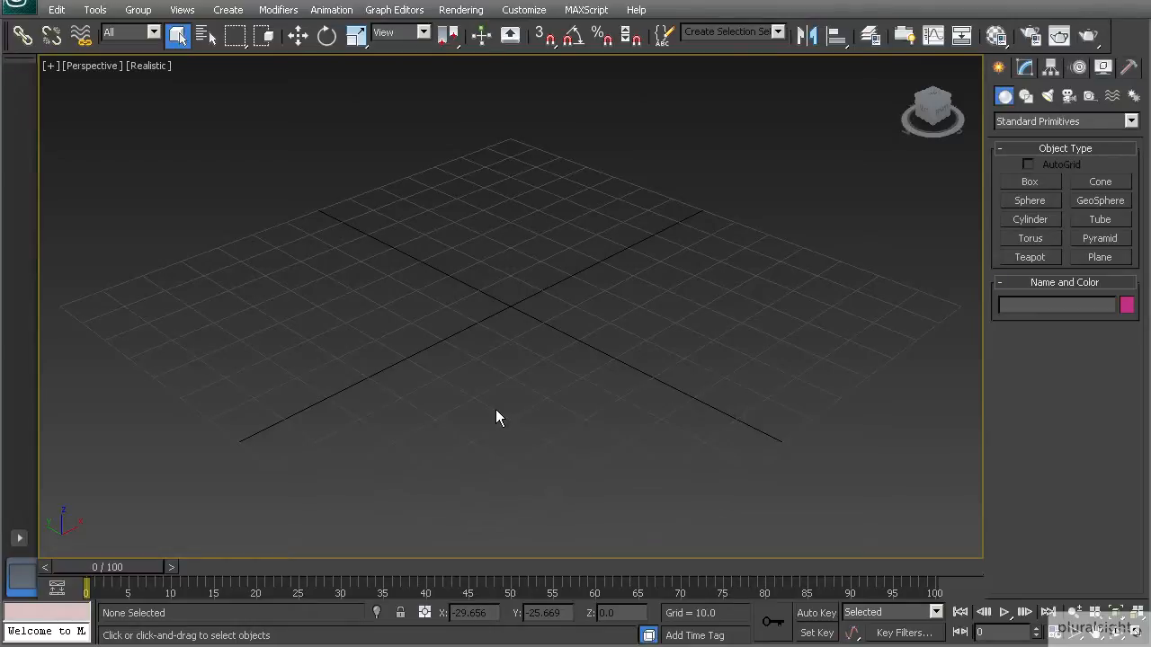
{"action": "mouse_move", "coordinate": [428, 316]}
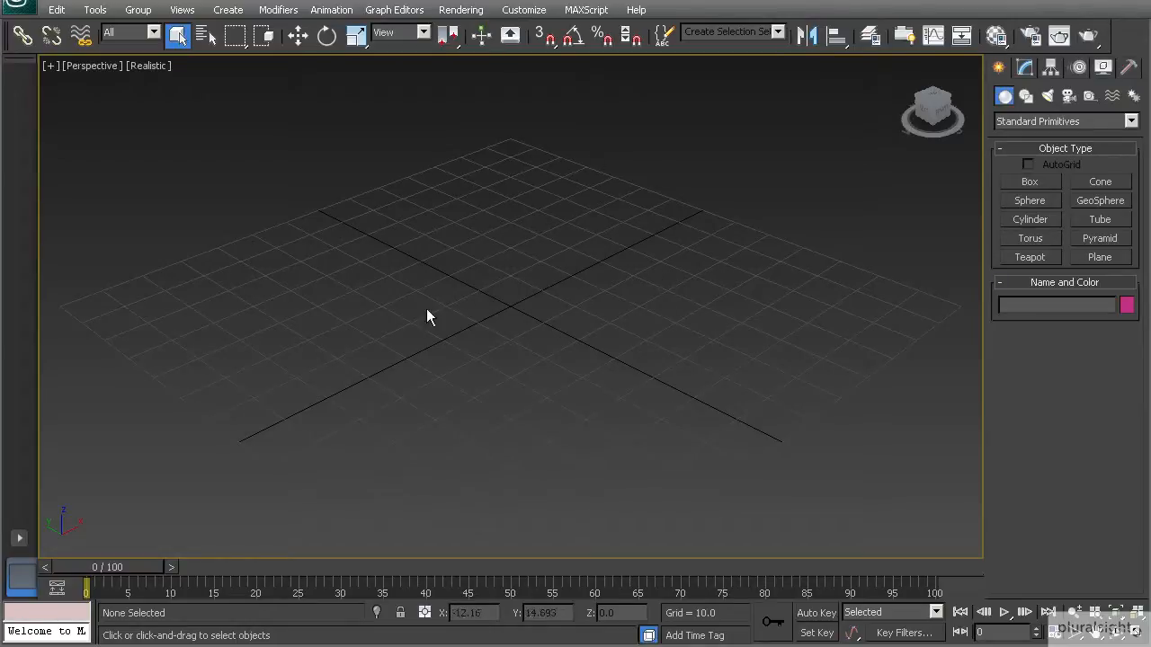
Bring up the Customize menu to reach the units setup
{"action": "left_click", "coordinate": [523, 11]}
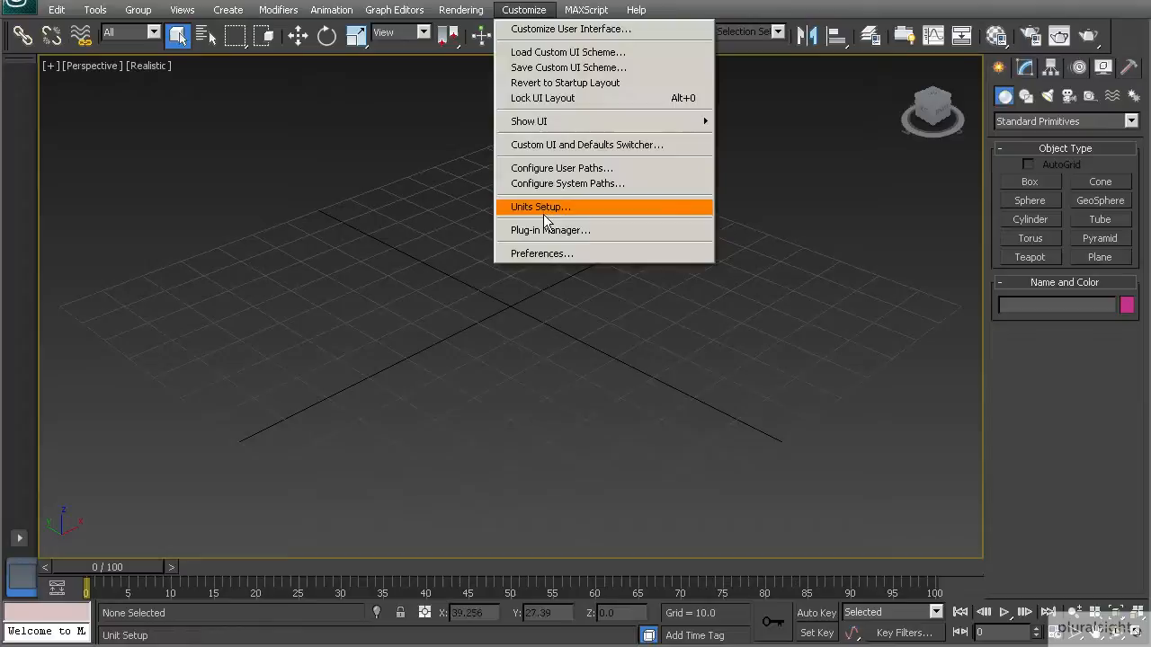
Set display units to Metric meters in Units Setup and confirm
{"action": "left_click", "coordinate": [540, 207]}
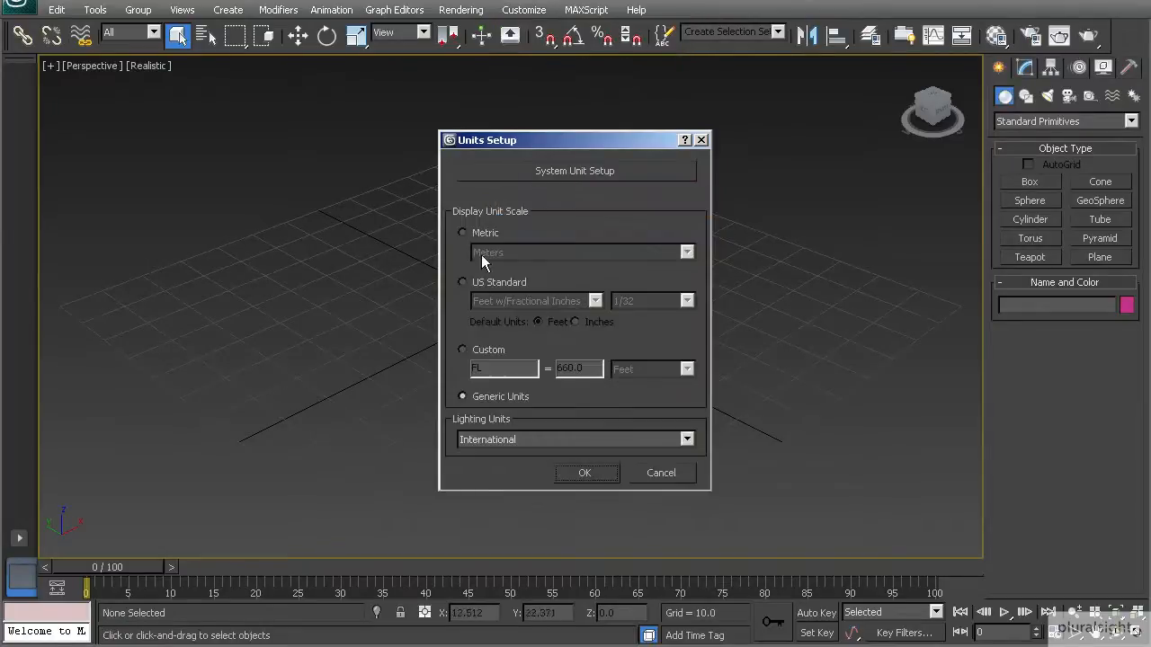
{"action": "left_click", "coordinate": [464, 234]}
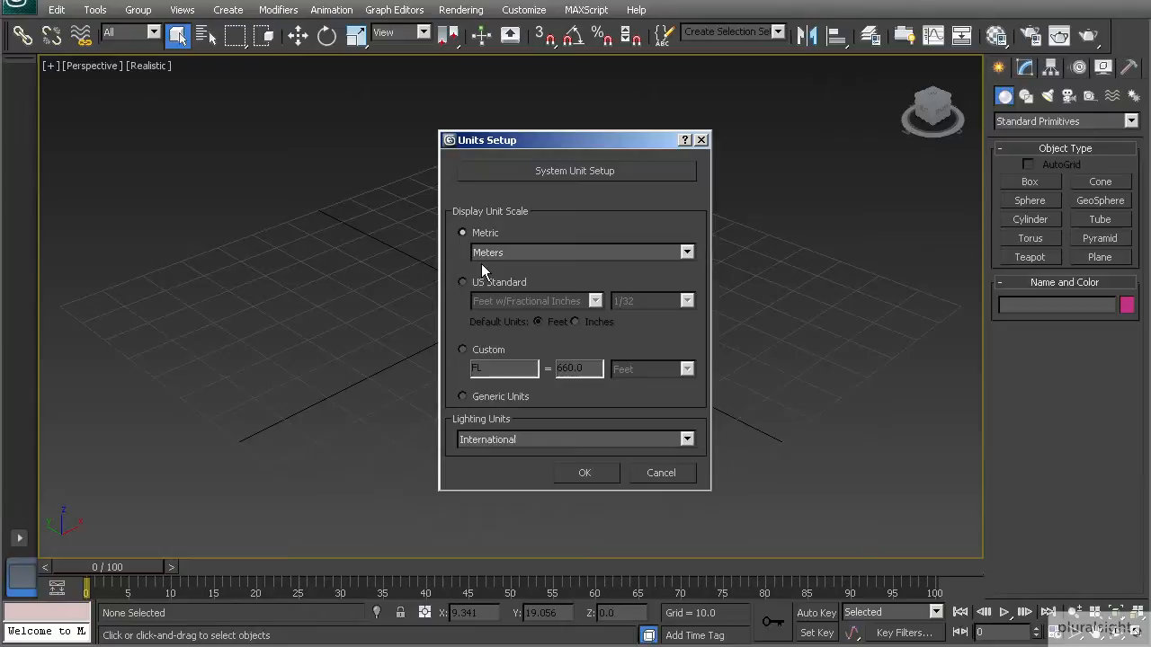
{"action": "mouse_move", "coordinate": [529, 305]}
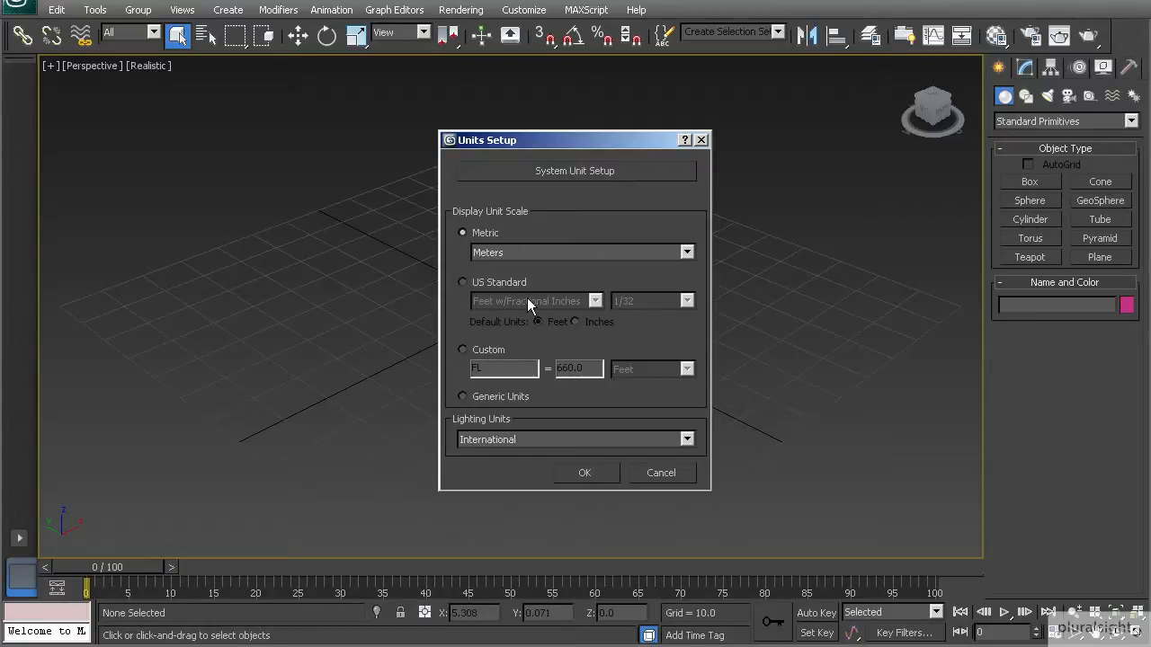
{"action": "left_click", "coordinate": [585, 471]}
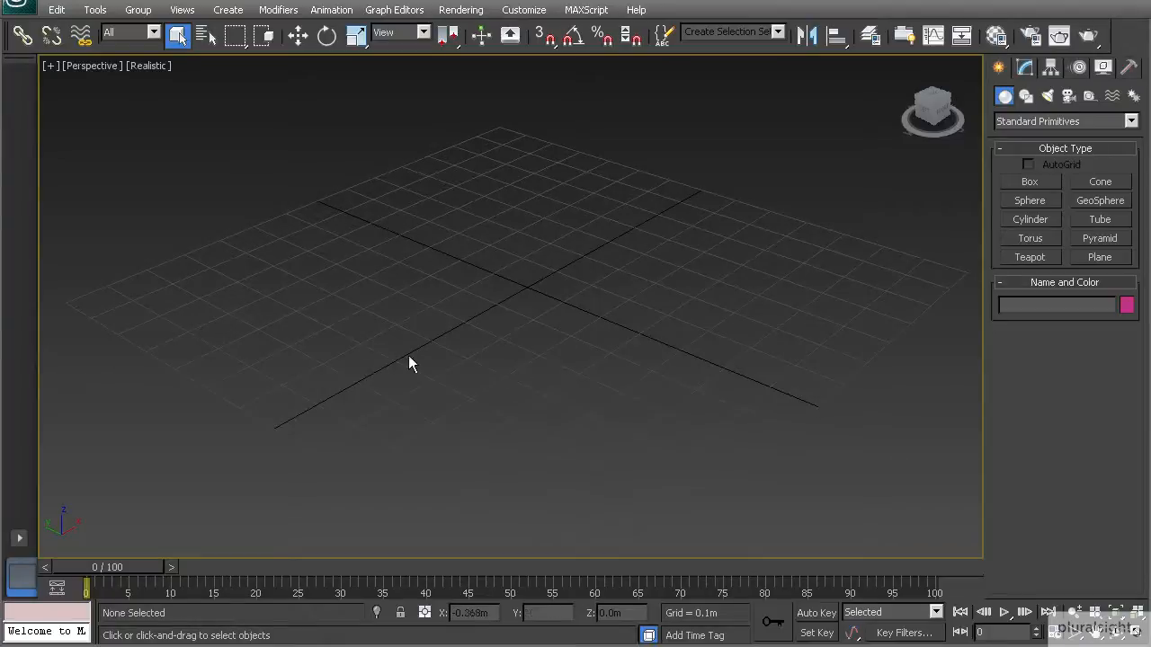
{"action": "mouse_move", "coordinate": [399, 269]}
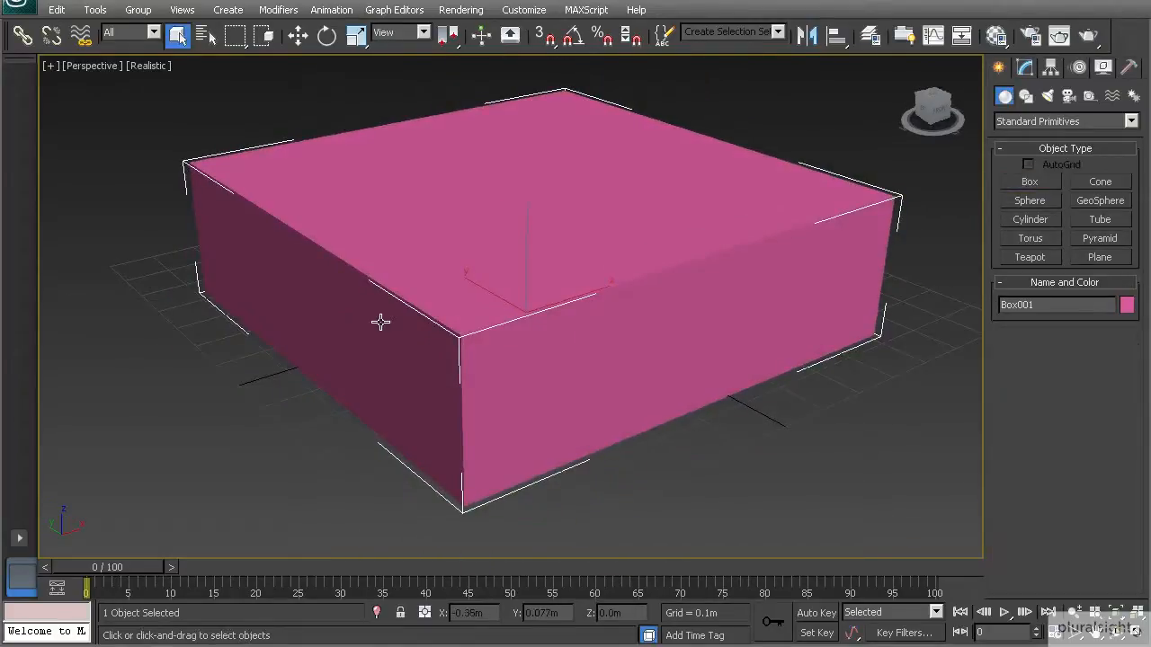
Delete the trial pink box from the scene
{"action": "key", "text": "Delete"}
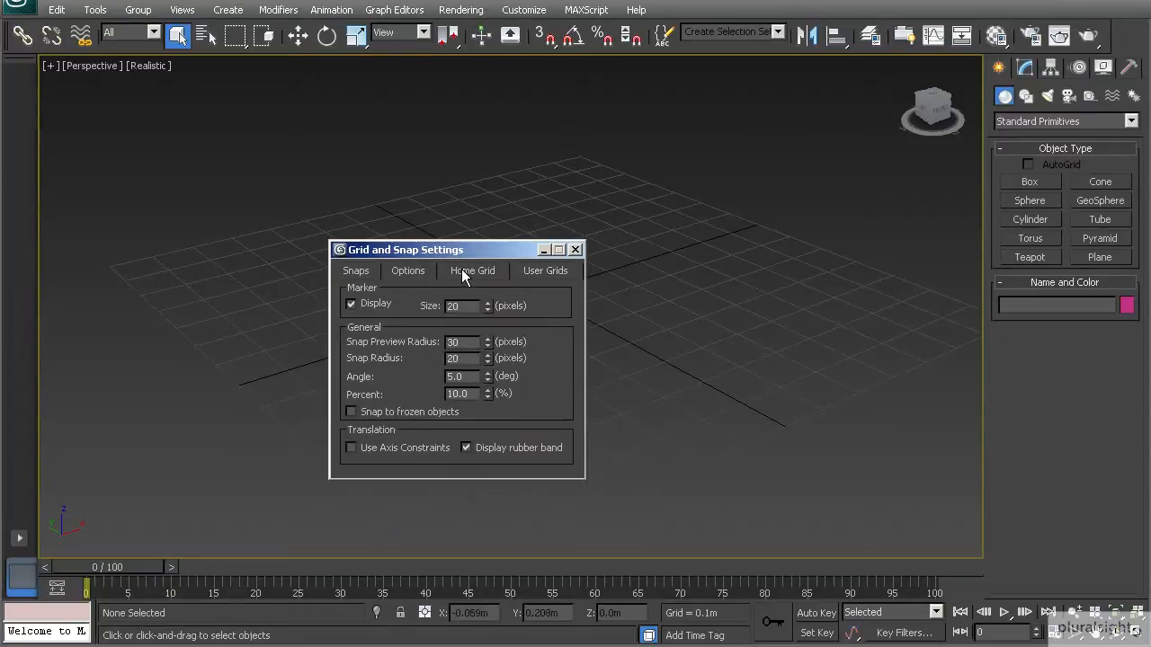
Set Home Grid spacing to 1.0 m in Grid and Snap Settings
{"action": "left_click", "coordinate": [471, 270]}
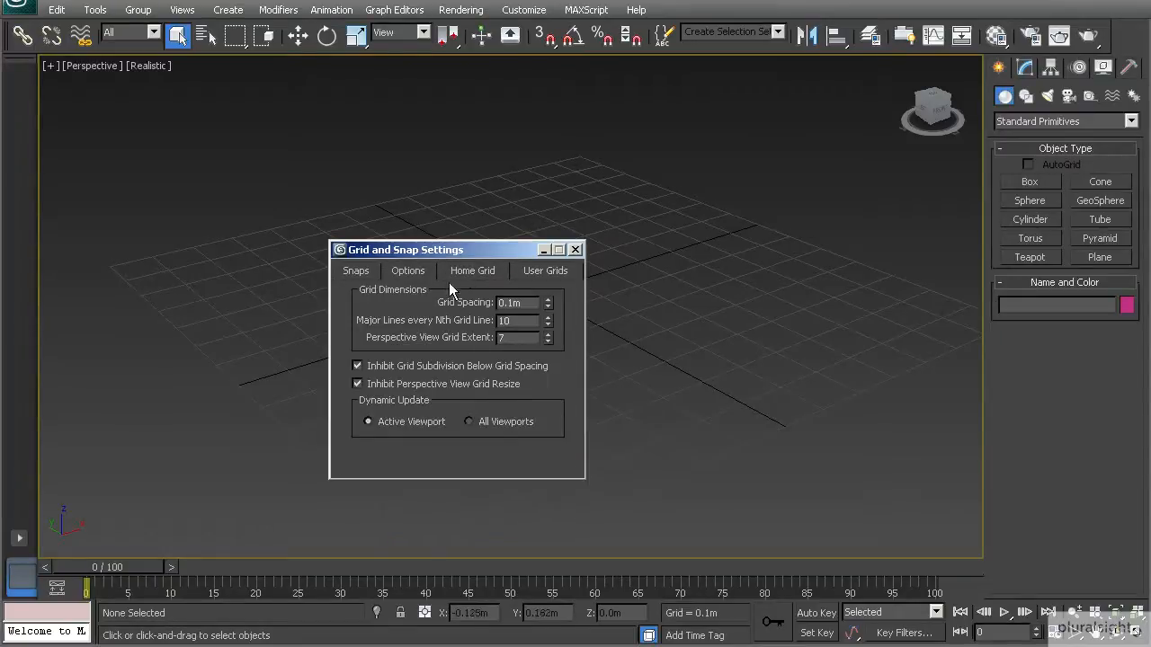
{"action": "left_click", "coordinate": [520, 302]}
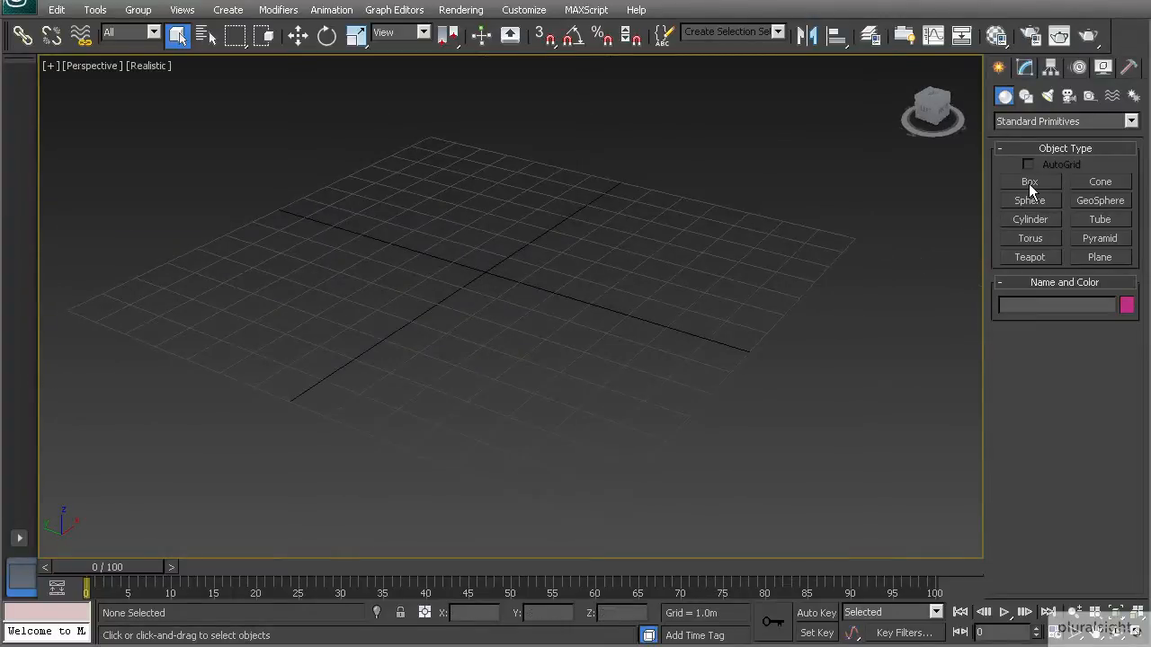
Create a box about 3.5 m by 13.9 m and 2.1 m high for the corridor
{"action": "left_click", "coordinate": [1029, 182]}
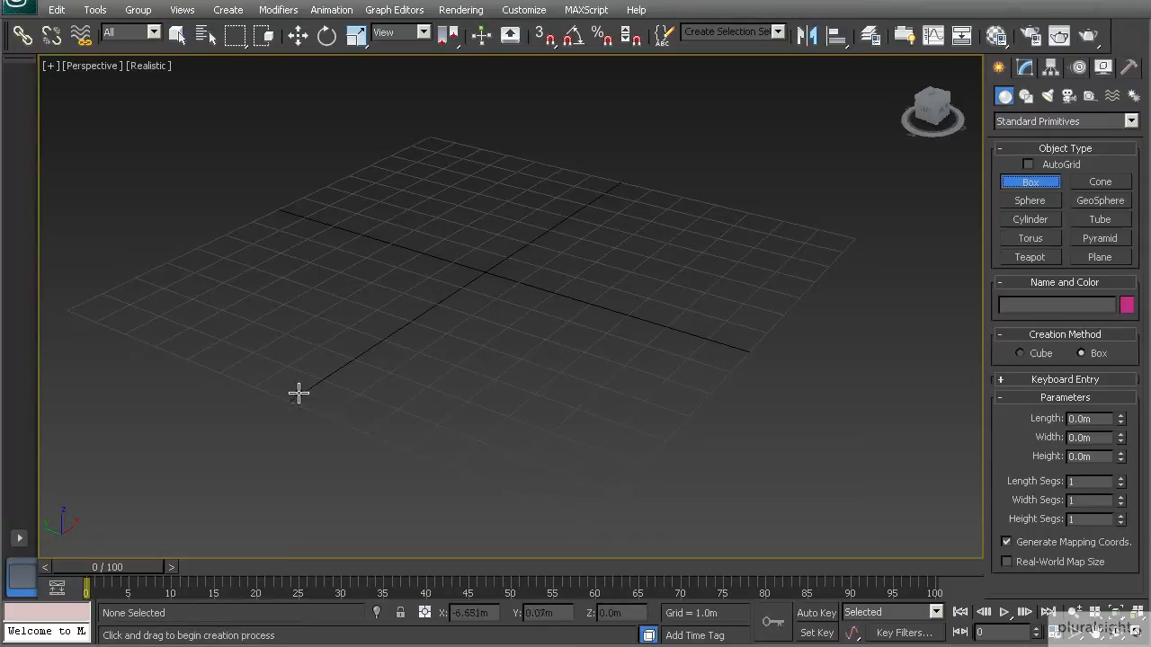
{"action": "left_click_drag", "start_coordinate": [296, 392], "coordinate": [726, 206]}
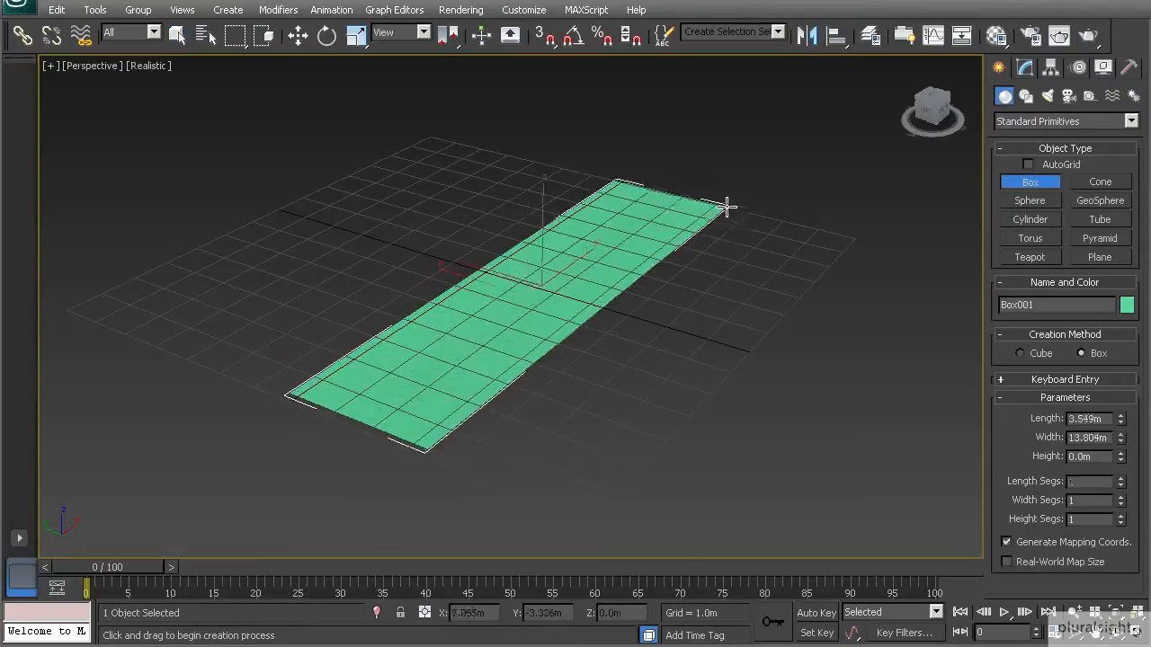
{"action": "left_click_drag", "start_coordinate": [727, 206], "coordinate": [731, 103]}
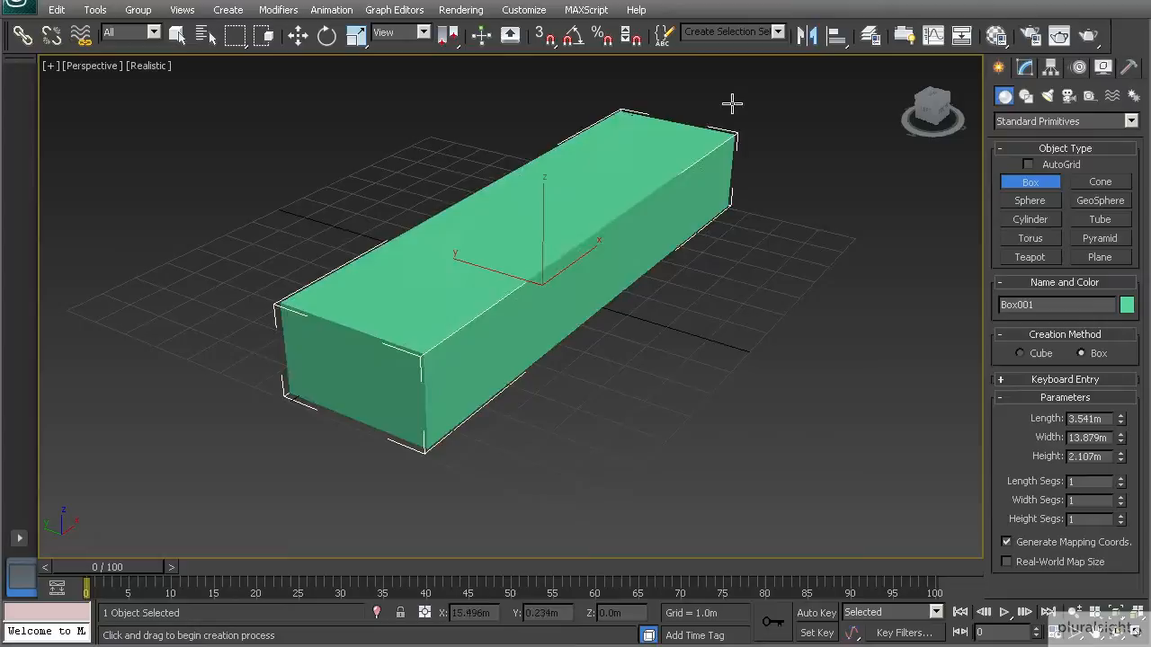
{"action": "mouse_move", "coordinate": [783, 349]}
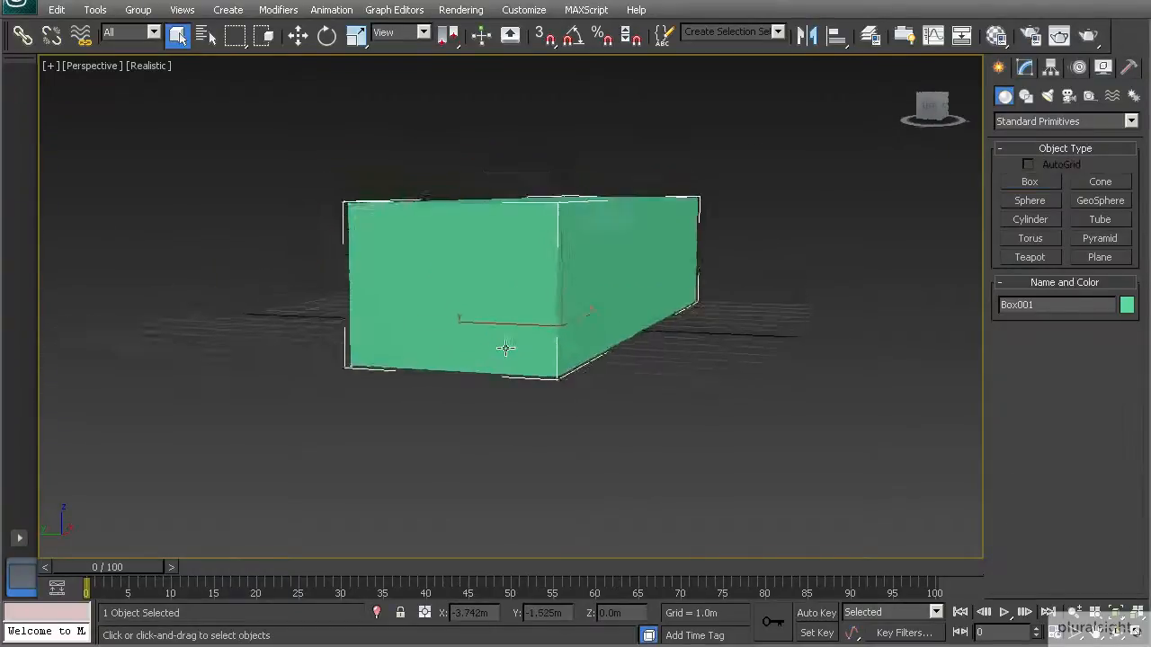
Convert the box to an editable poly and remove one end face to open the corridor
{"action": "right_click", "coordinate": [507, 349]}
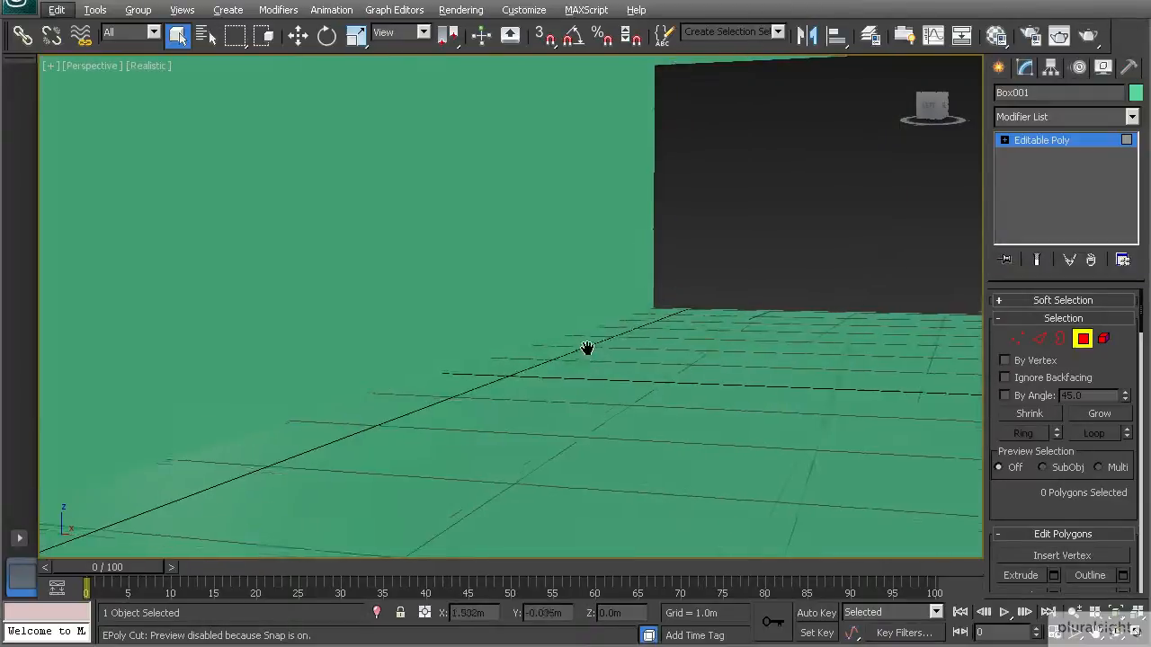
{"action": "left_click_drag", "start_coordinate": [584, 348], "coordinate": [435, 392]}
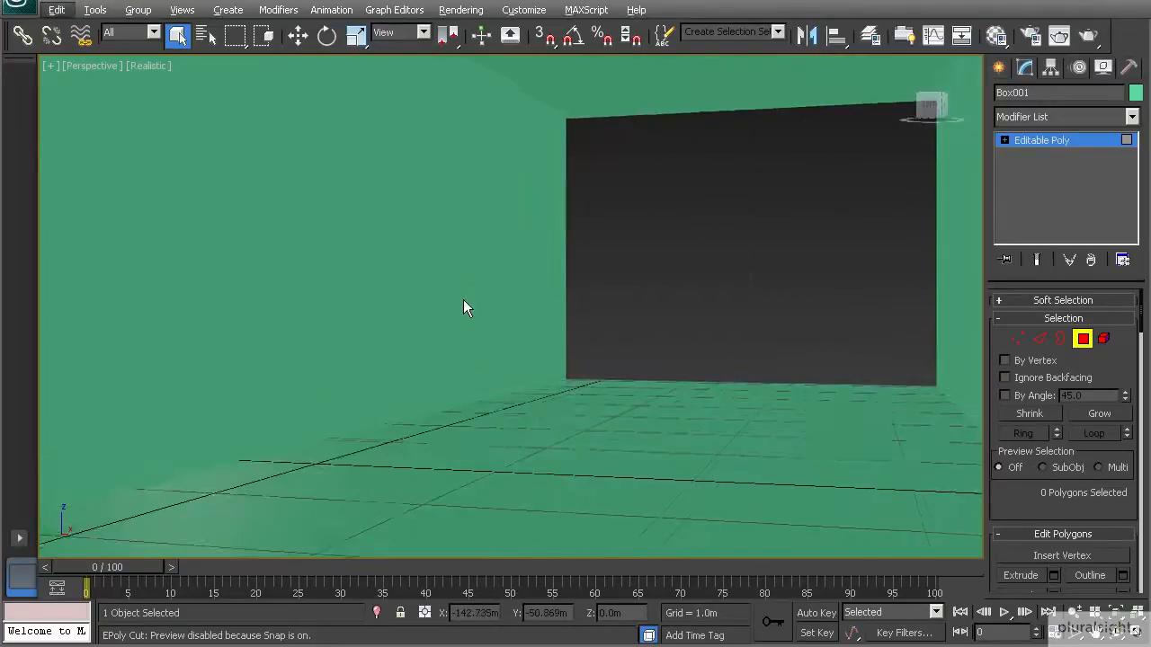
{"action": "left_click_drag", "start_coordinate": [464, 307], "coordinate": [482, 317]}
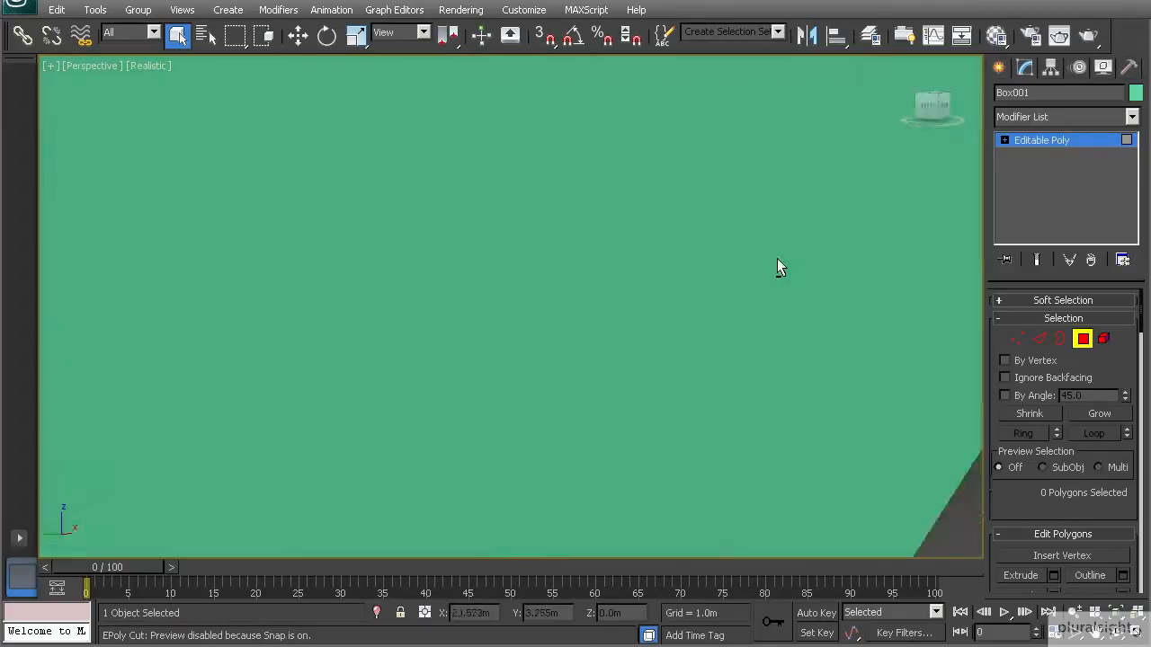
{"action": "left_click_drag", "start_coordinate": [780, 267], "coordinate": [605, 263]}
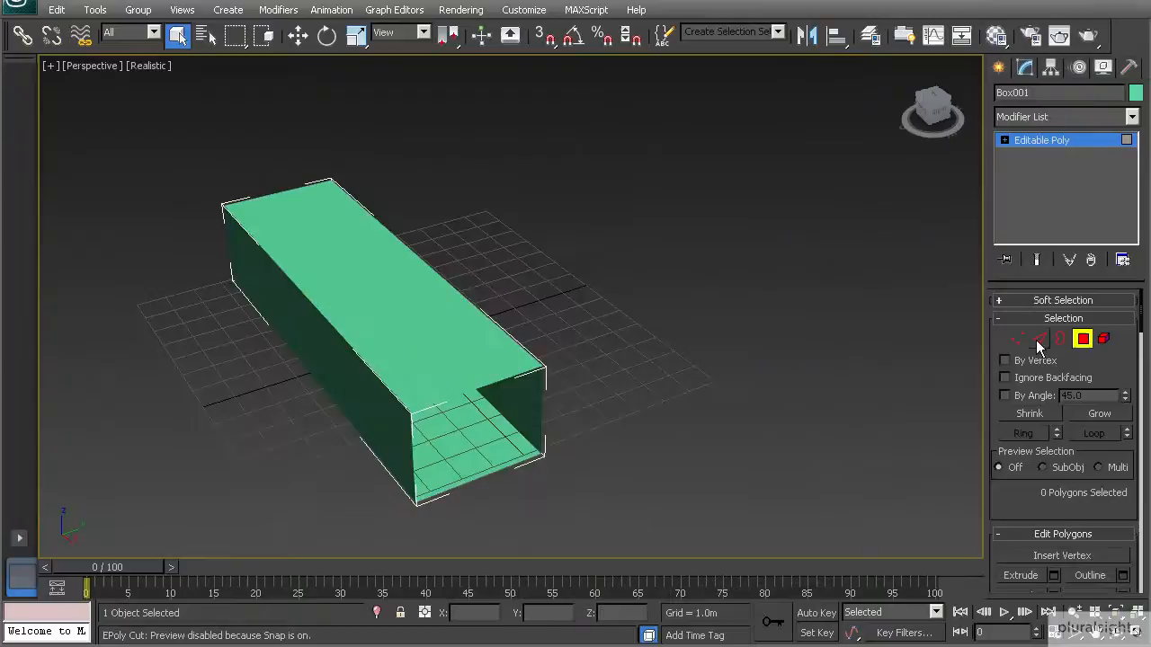
Move the two outer corner vertices back so the L-shaped corridor's corner is square
{"action": "left_click", "coordinate": [1039, 338]}
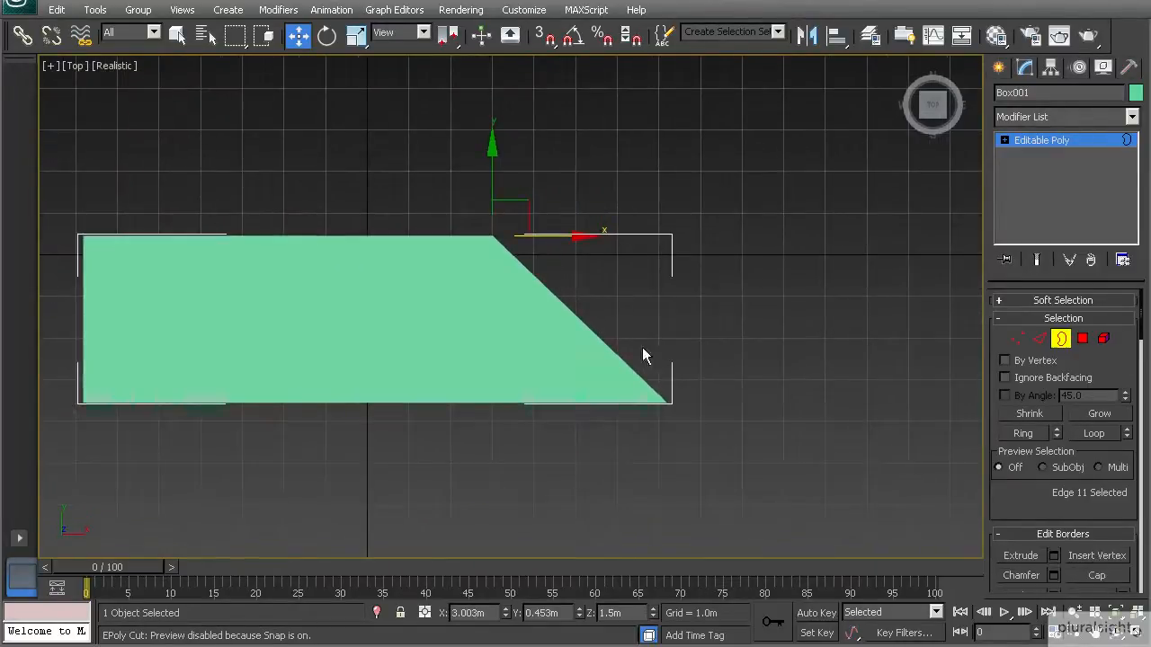
{"action": "left_click", "coordinate": [669, 378]}
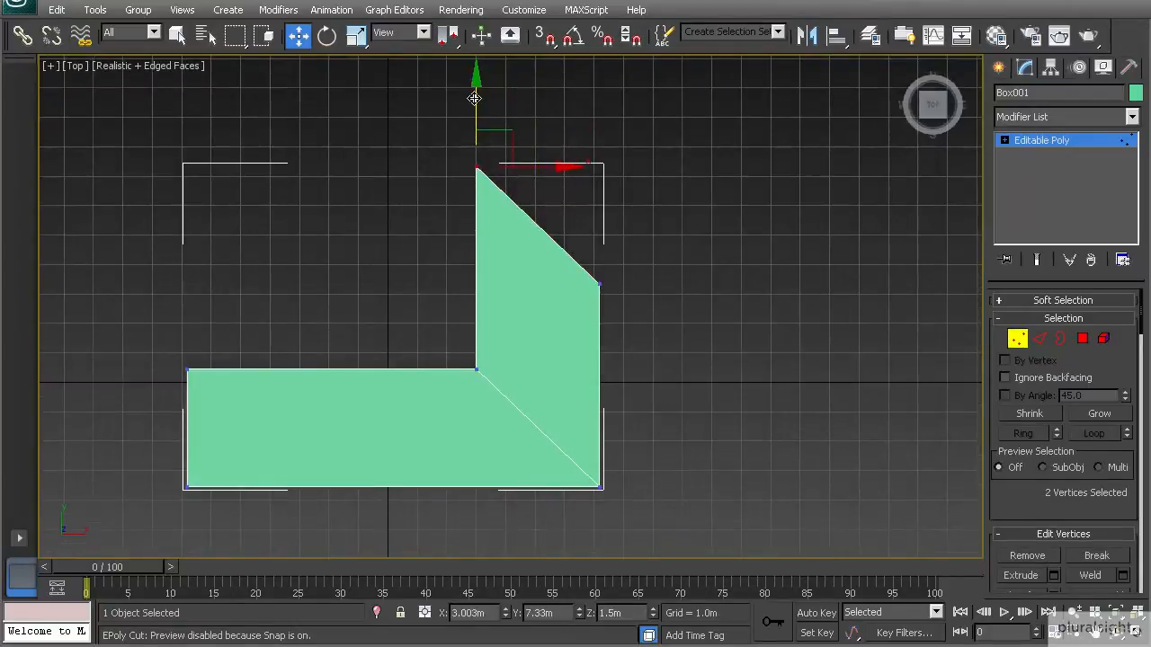
{"action": "left_click_drag", "start_coordinate": [474, 99], "coordinate": [472, 202]}
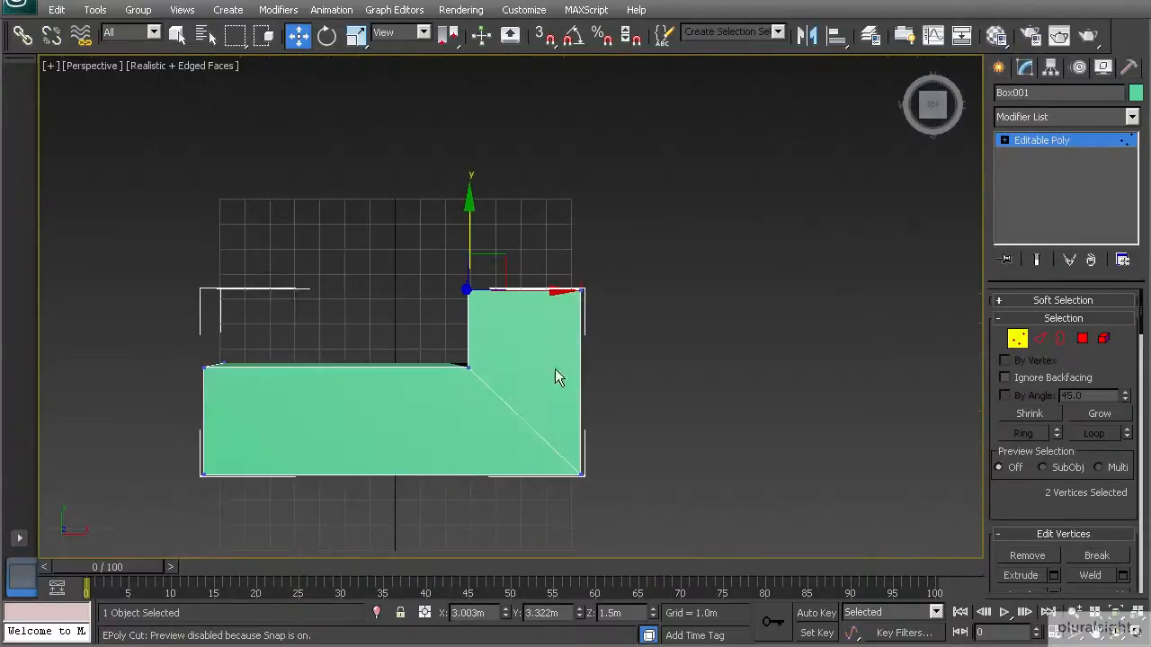
{"action": "left_click_drag", "start_coordinate": [557, 378], "coordinate": [543, 299]}
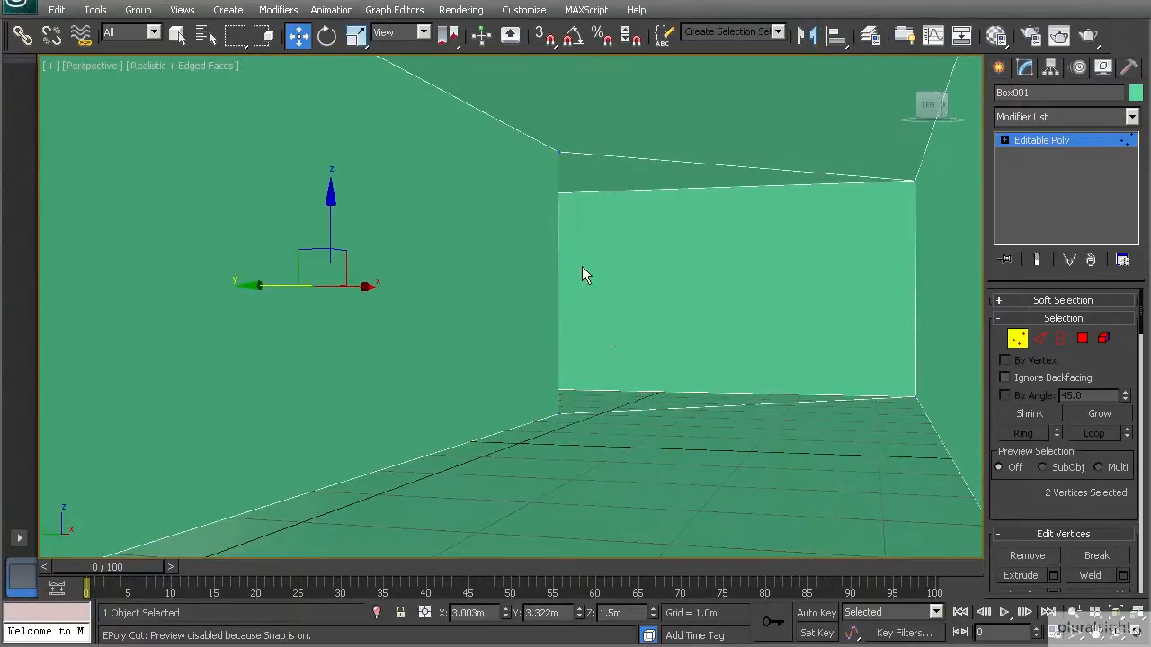
{"action": "mouse_move", "coordinate": [466, 327]}
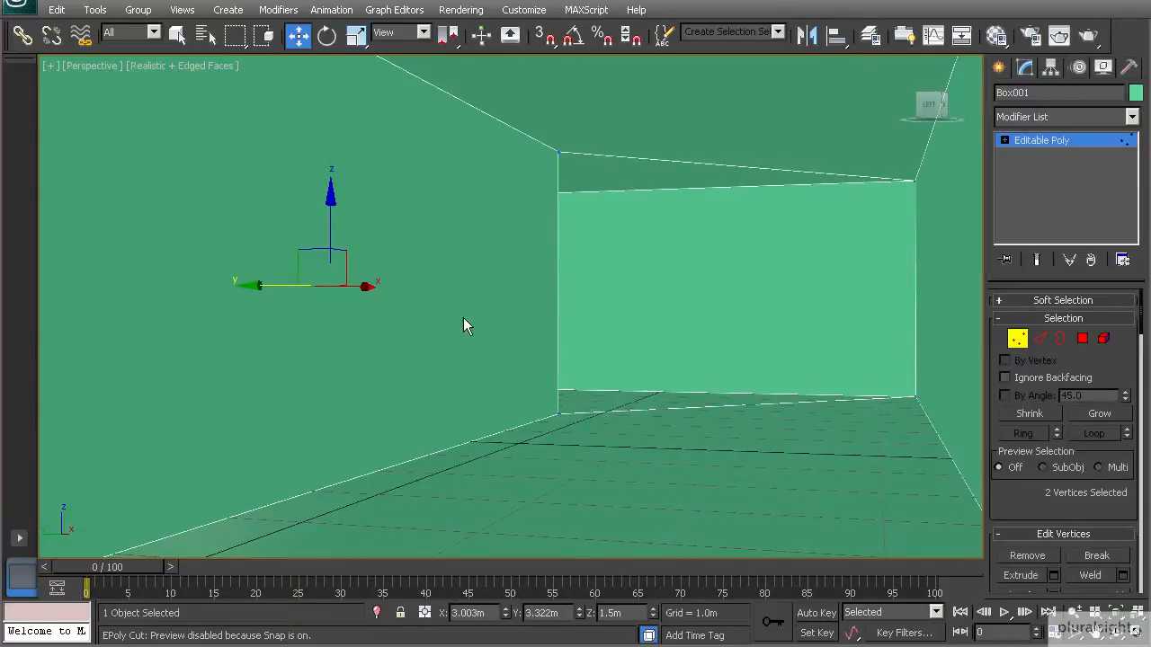
{"action": "mouse_move", "coordinate": [915, 289]}
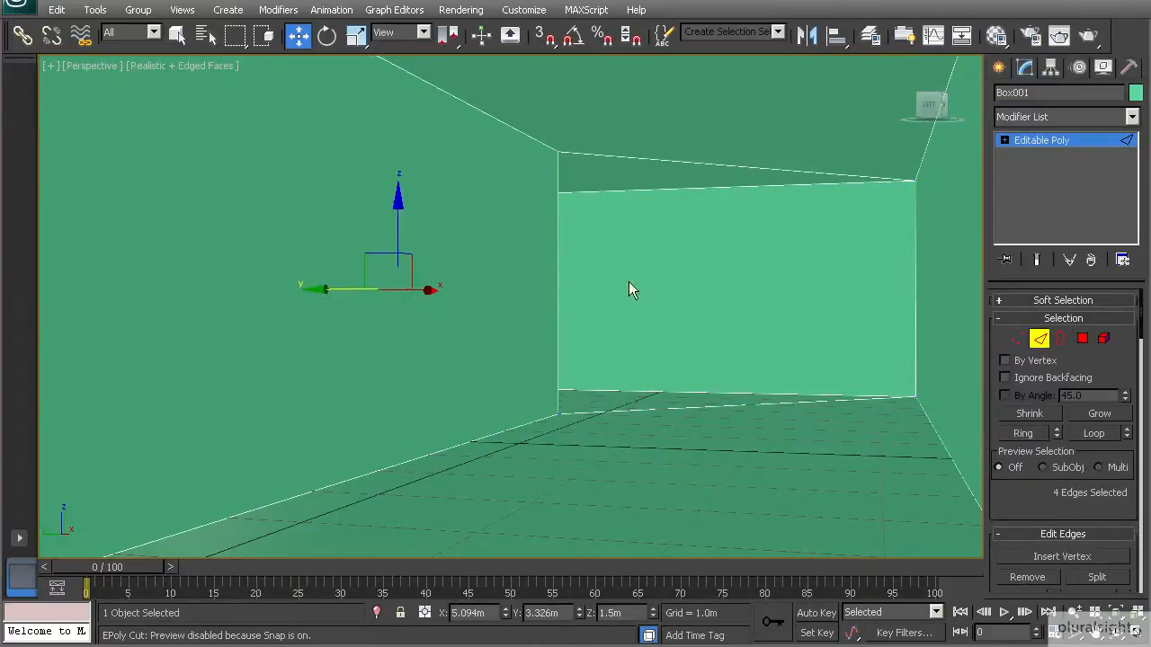
Chamfer the outer corner edges about 1.8 m with 2 segments to angle the bend
{"action": "left_click_drag", "start_coordinate": [630, 288], "coordinate": [495, 284]}
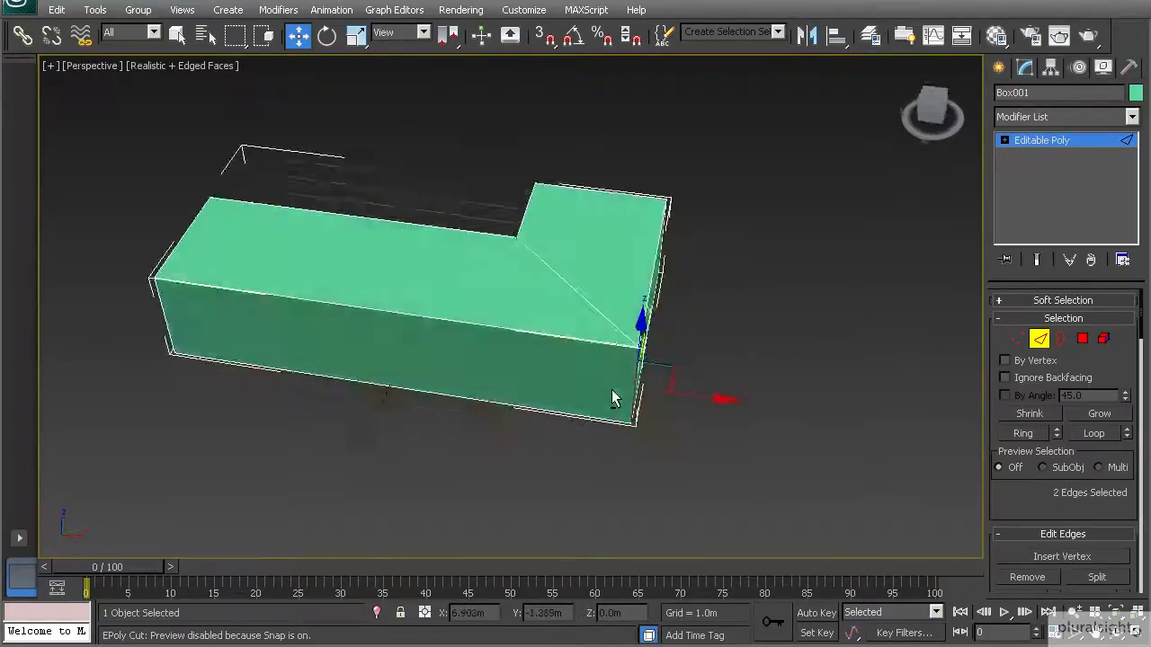
{"action": "left_click", "coordinate": [1053, 454]}
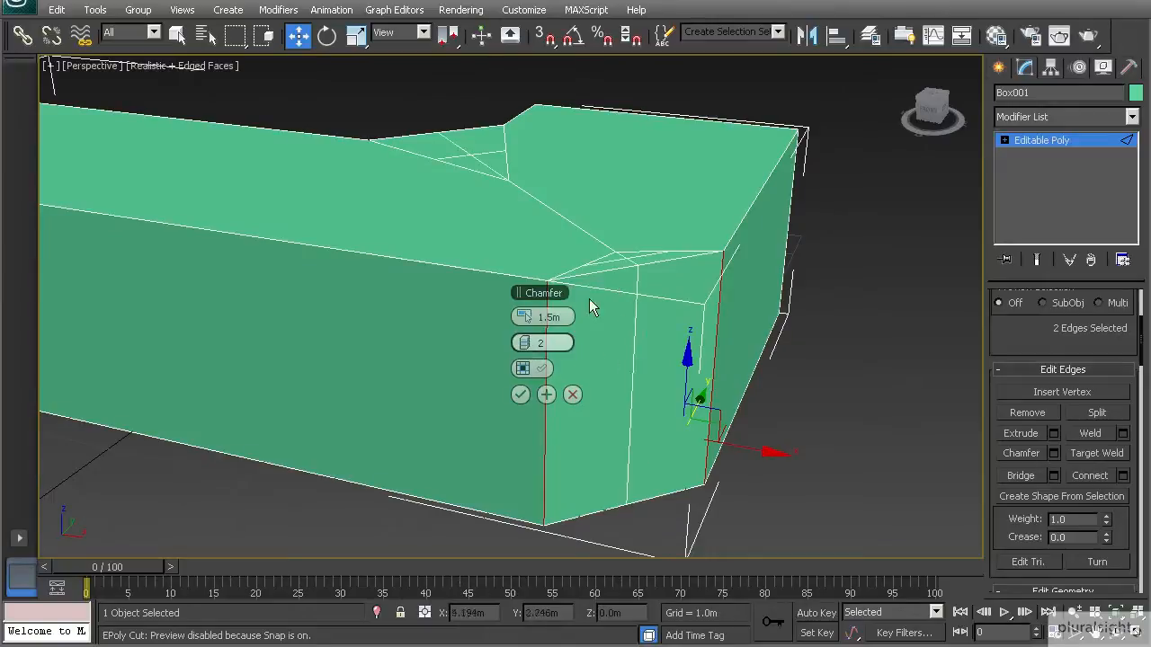
{"action": "left_click_drag", "start_coordinate": [593, 306], "coordinate": [450, 279]}
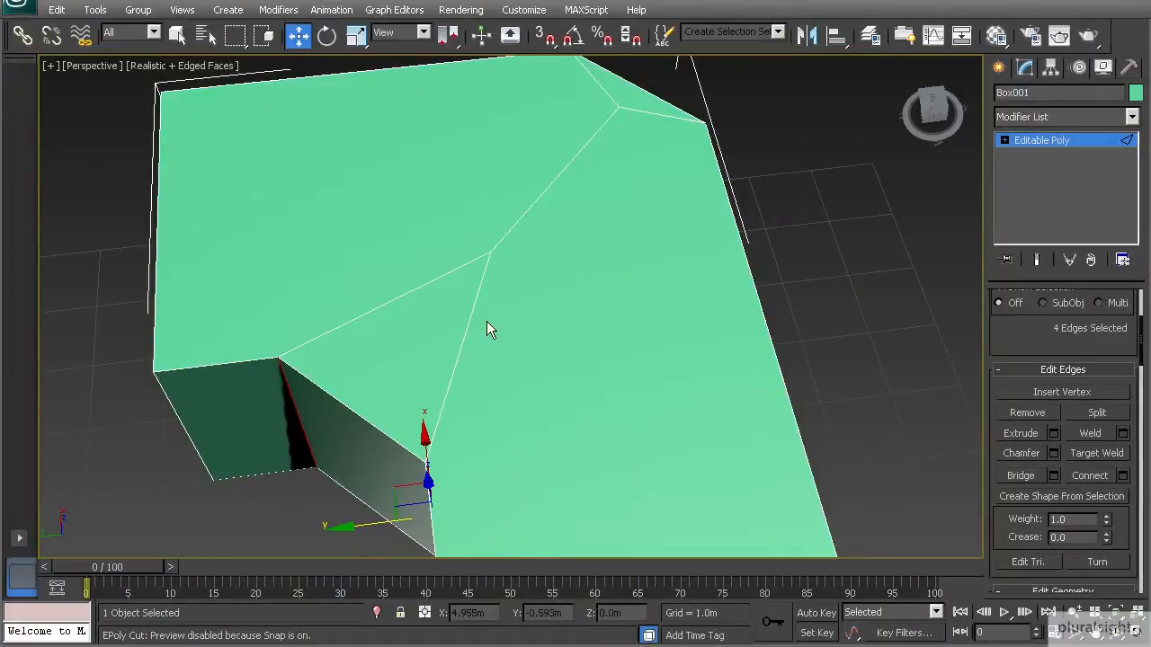
{"action": "mouse_move", "coordinate": [504, 260]}
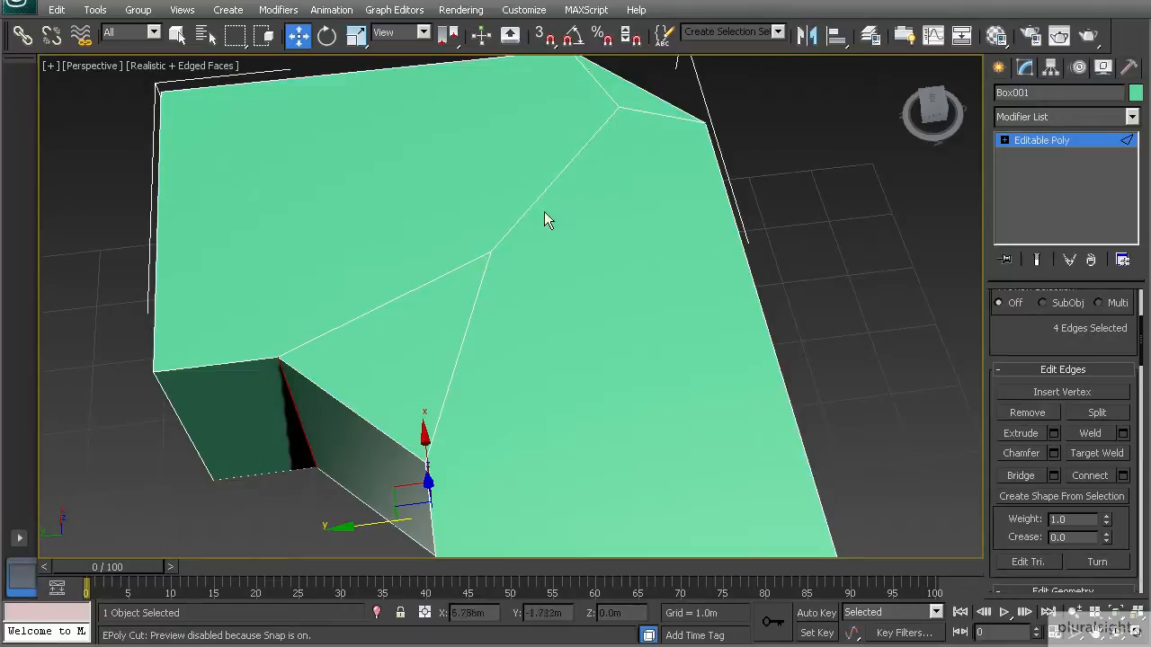
Adjust the extra triangulating edges the chamfer left on the corridor's top faces
{"action": "left_click_drag", "start_coordinate": [549, 219], "coordinate": [538, 270]}
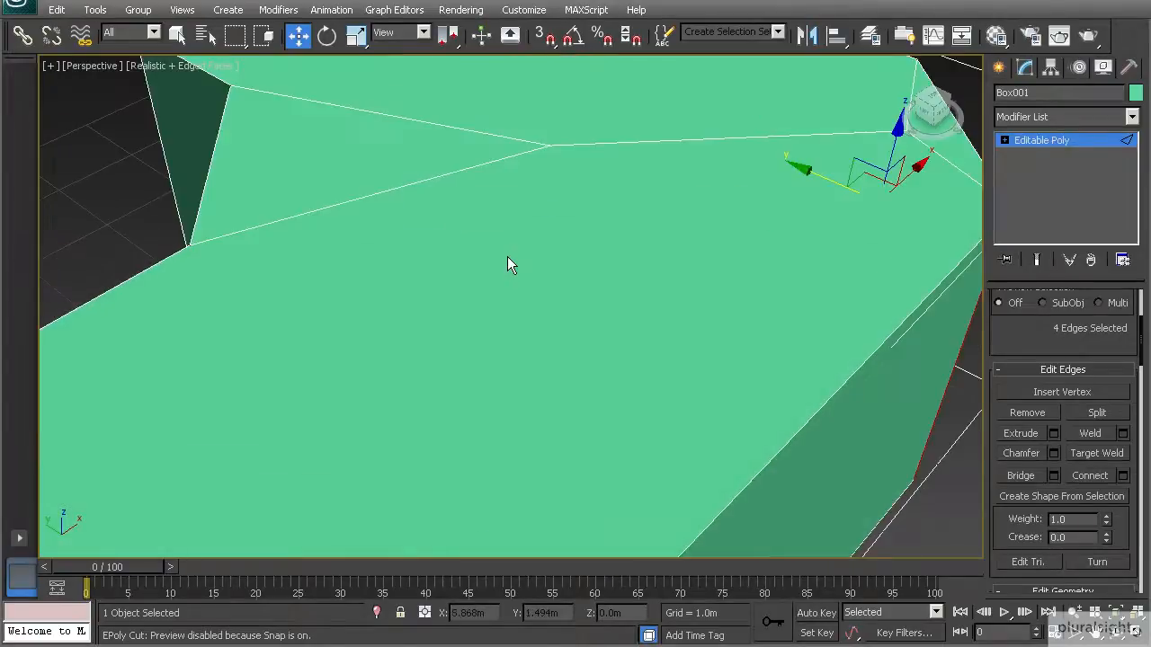
{"action": "left_click_drag", "start_coordinate": [540, 270], "coordinate": [539, 297]}
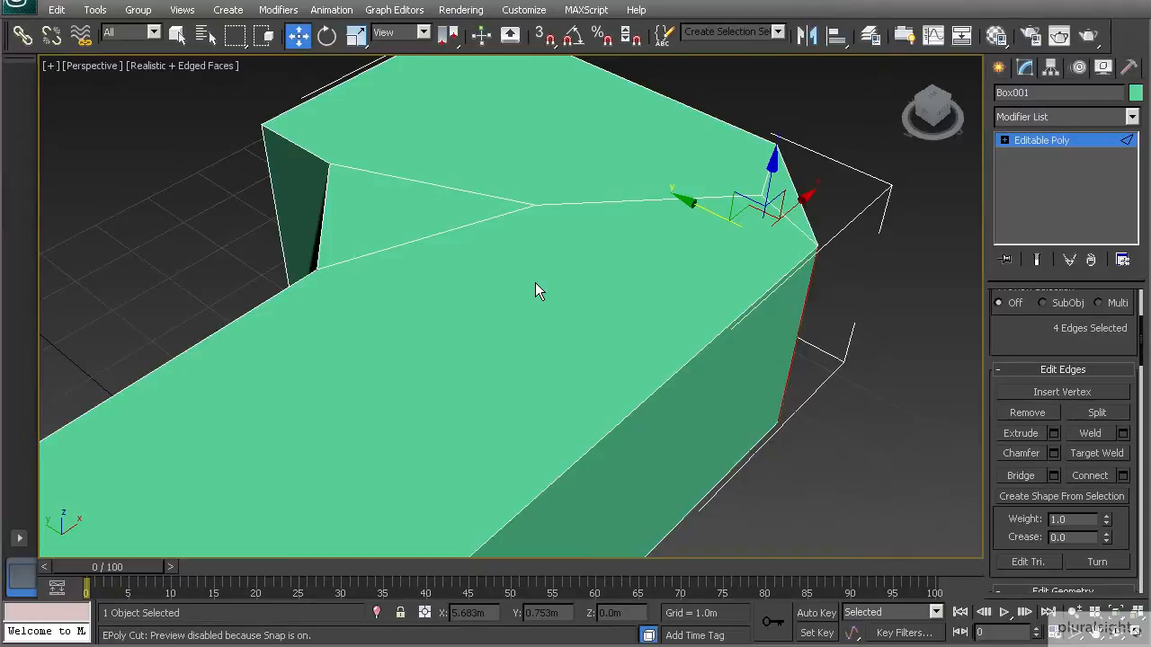
{"action": "left_click_drag", "start_coordinate": [540, 288], "coordinate": [477, 250]}
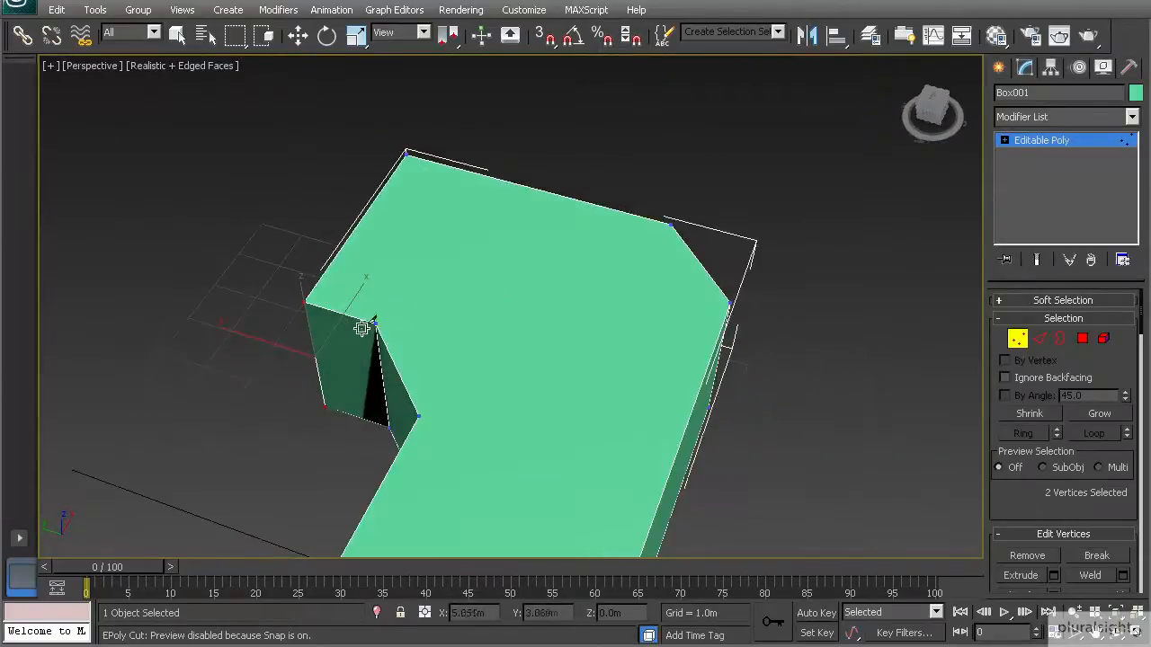
{"action": "mouse_move", "coordinate": [468, 296]}
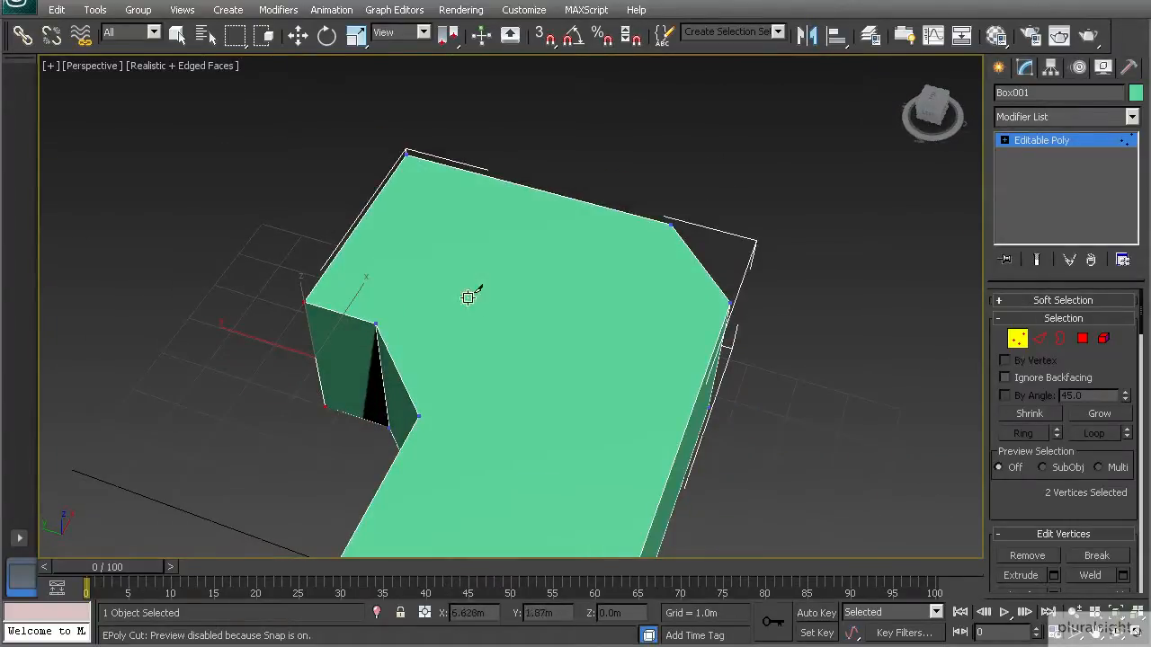
Weld the stray inner-corner vertices so the angled corner has clean quads
{"action": "left_click", "coordinate": [299, 36]}
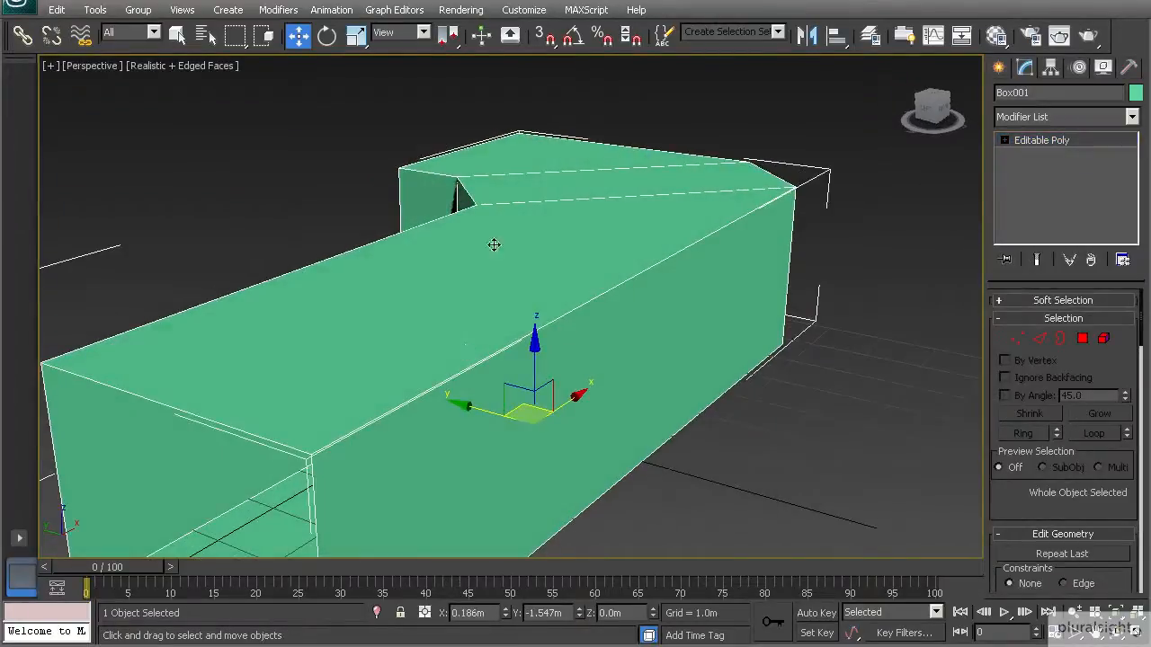
Assign a Standard material with Diffuse RGB 70,70,70 to the corridor and inspect its open end
{"action": "left_click", "coordinate": [1136, 94]}
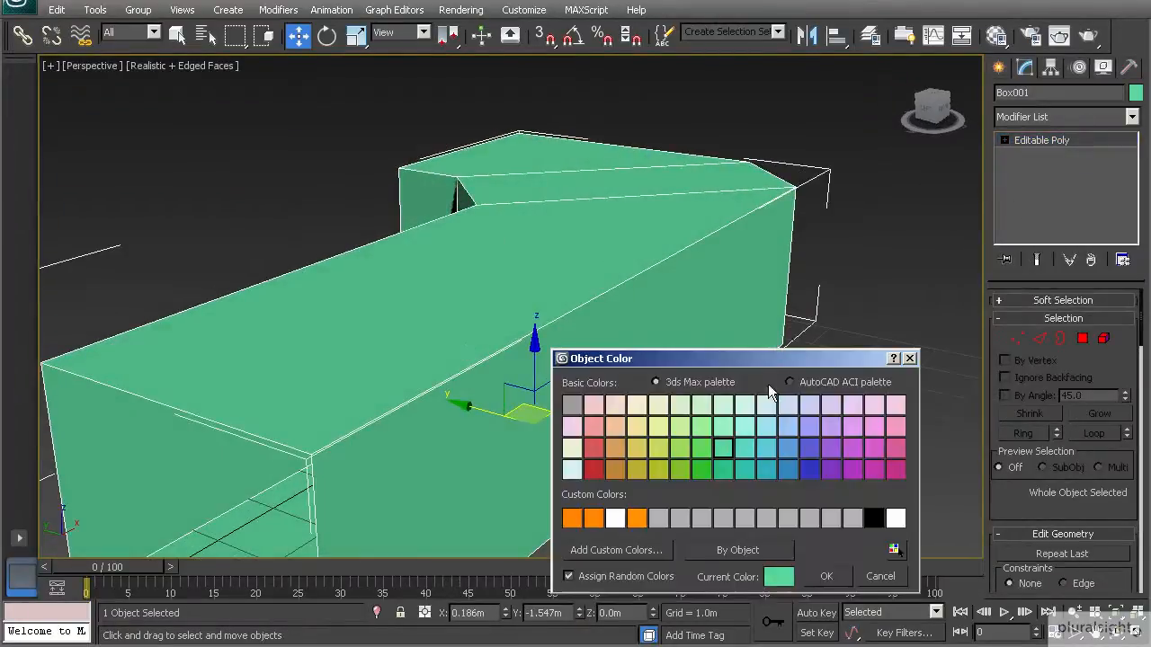
{"action": "mouse_move", "coordinate": [812, 528]}
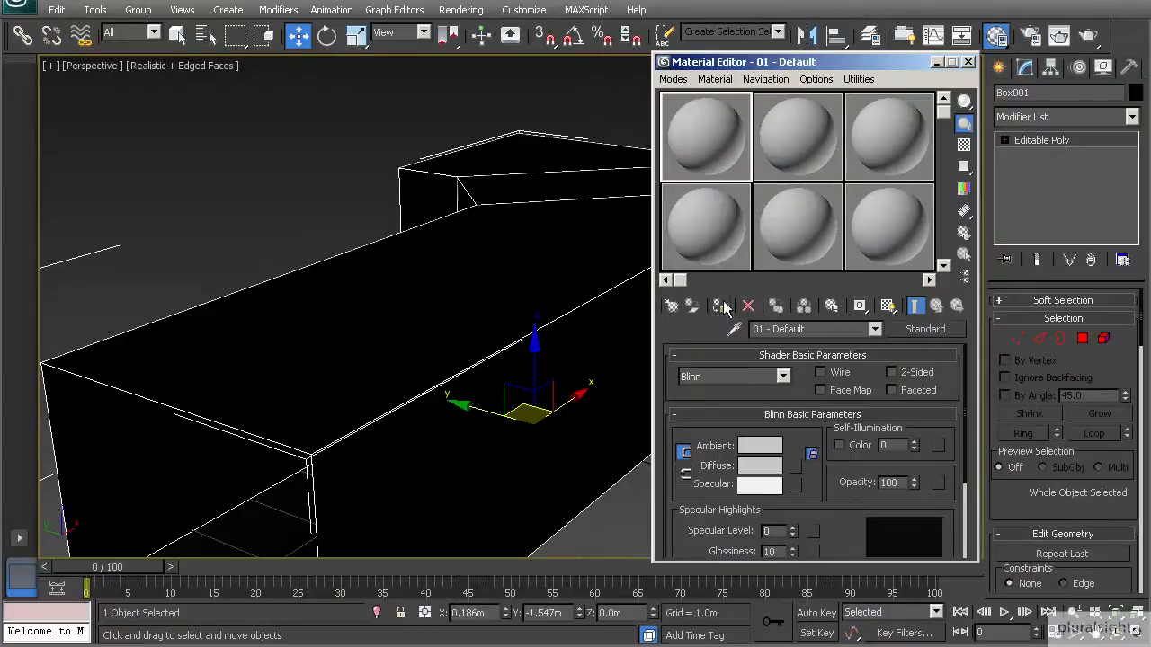
{"action": "left_click", "coordinate": [759, 466]}
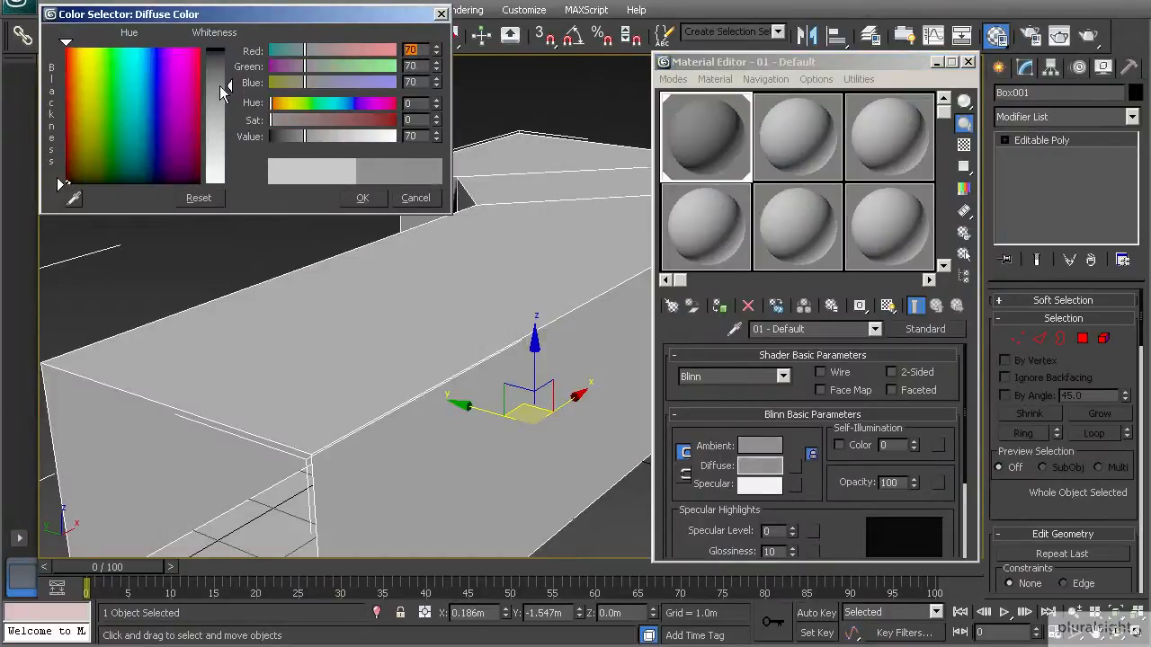
{"action": "left_click", "coordinate": [416, 198]}
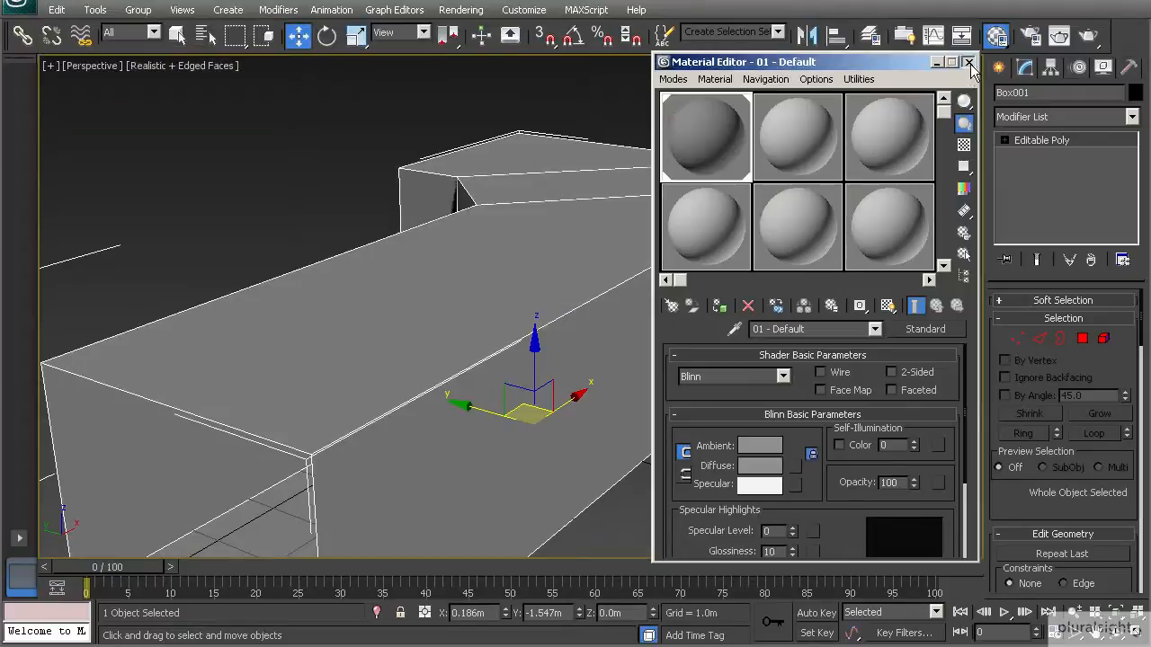
{"action": "left_click", "coordinate": [969, 61]}
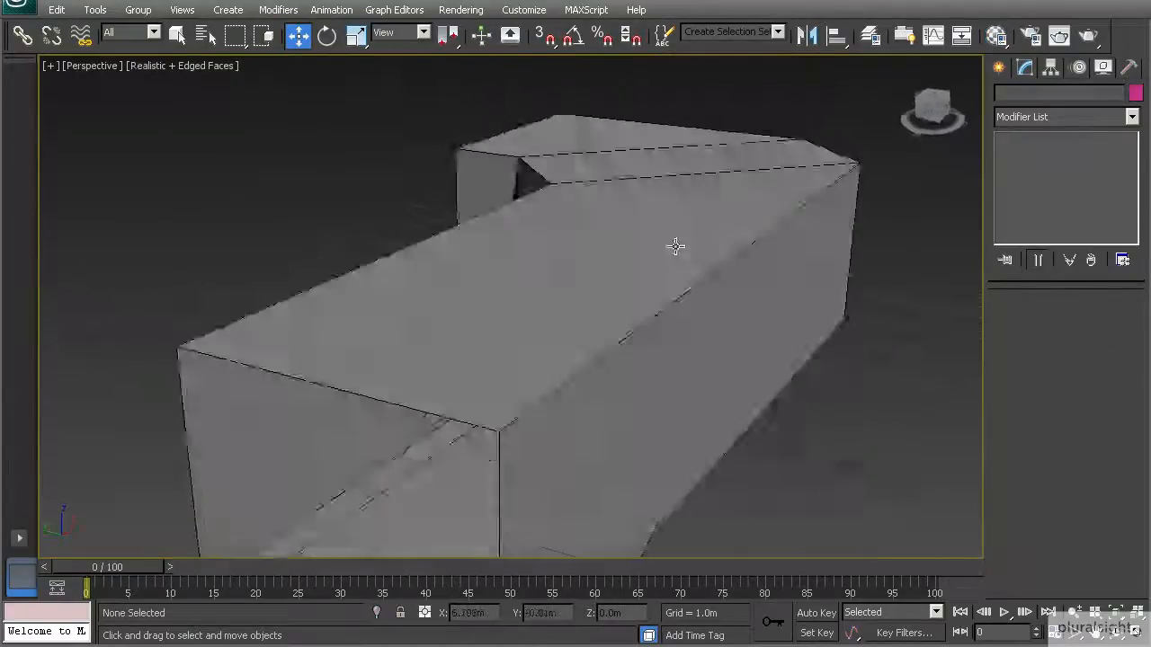
{"action": "left_click_drag", "start_coordinate": [676, 247], "coordinate": [660, 292]}
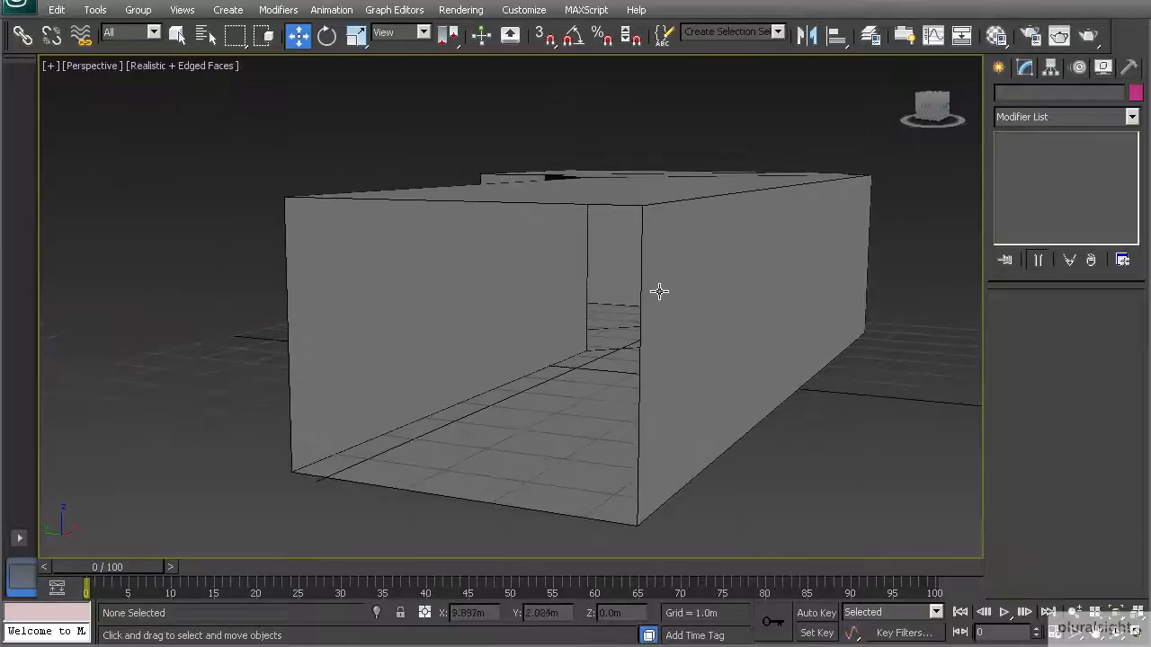